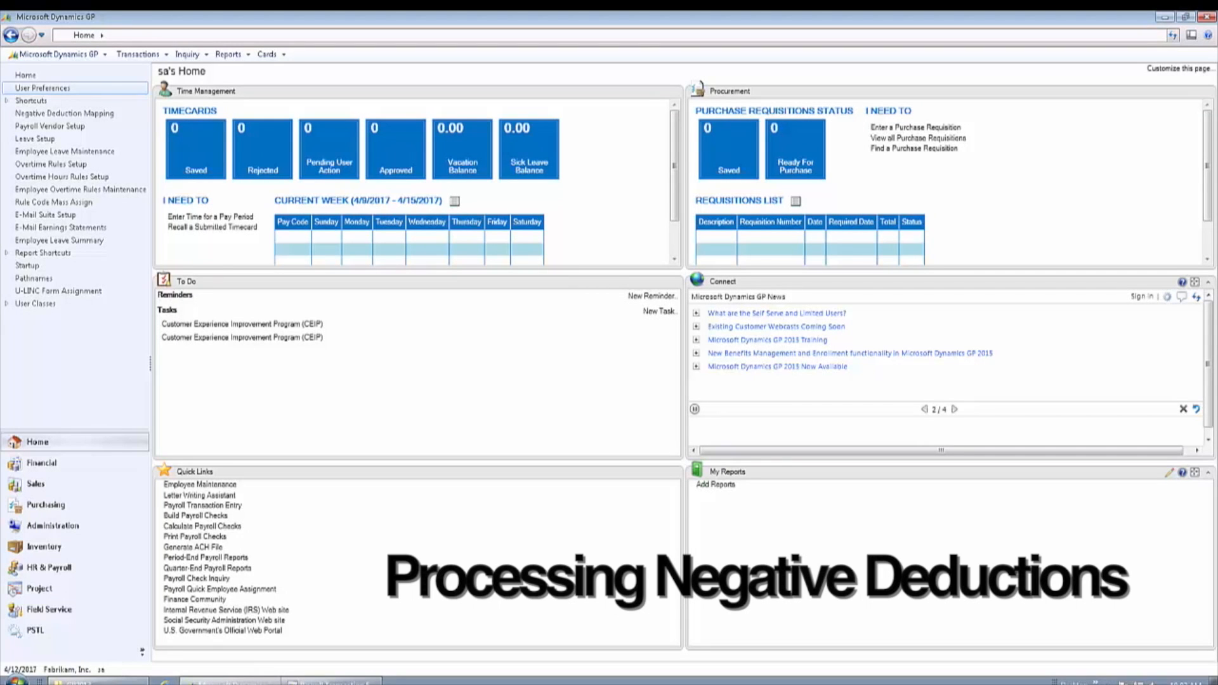
# Advance through the opening screens with the repeated on-screen navigation control
pyautogui.click(953, 409)
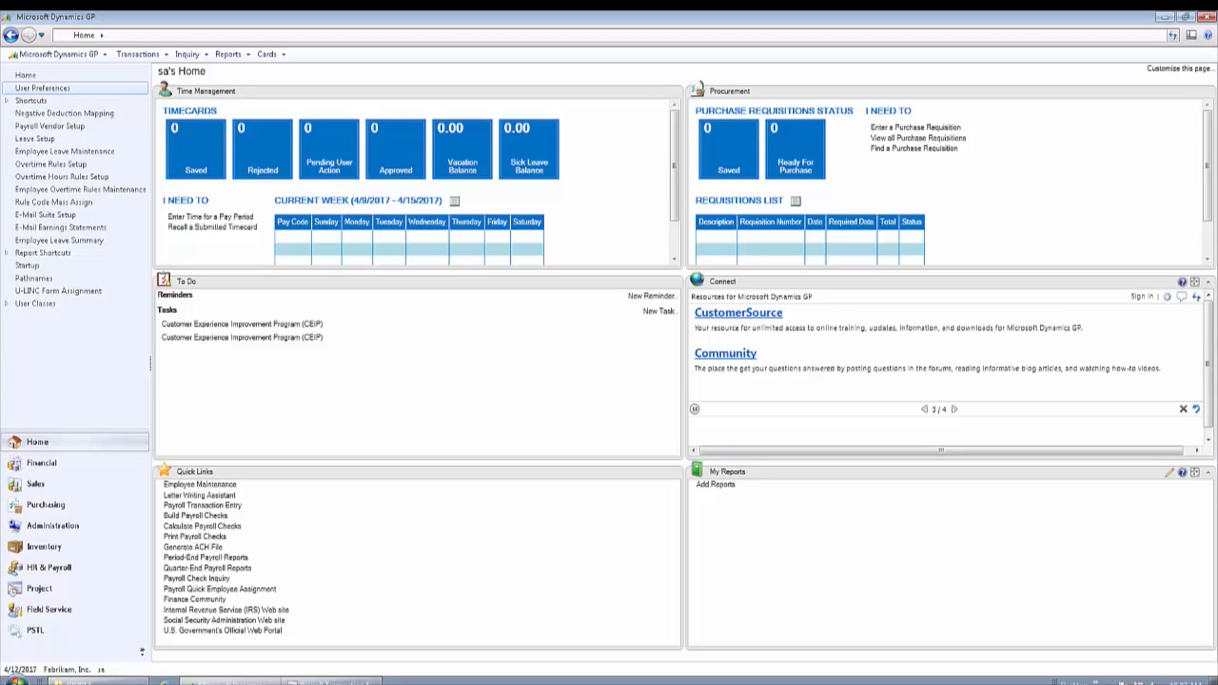
pyautogui.click(955, 408)
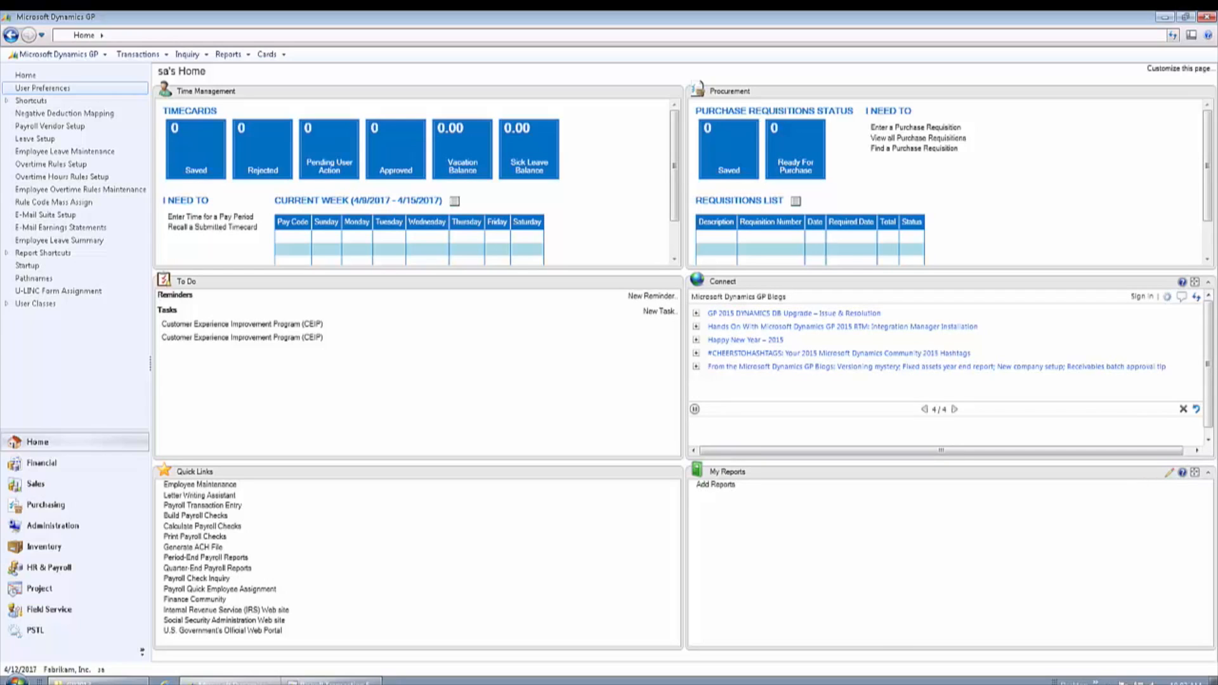
pyautogui.click(925, 410)
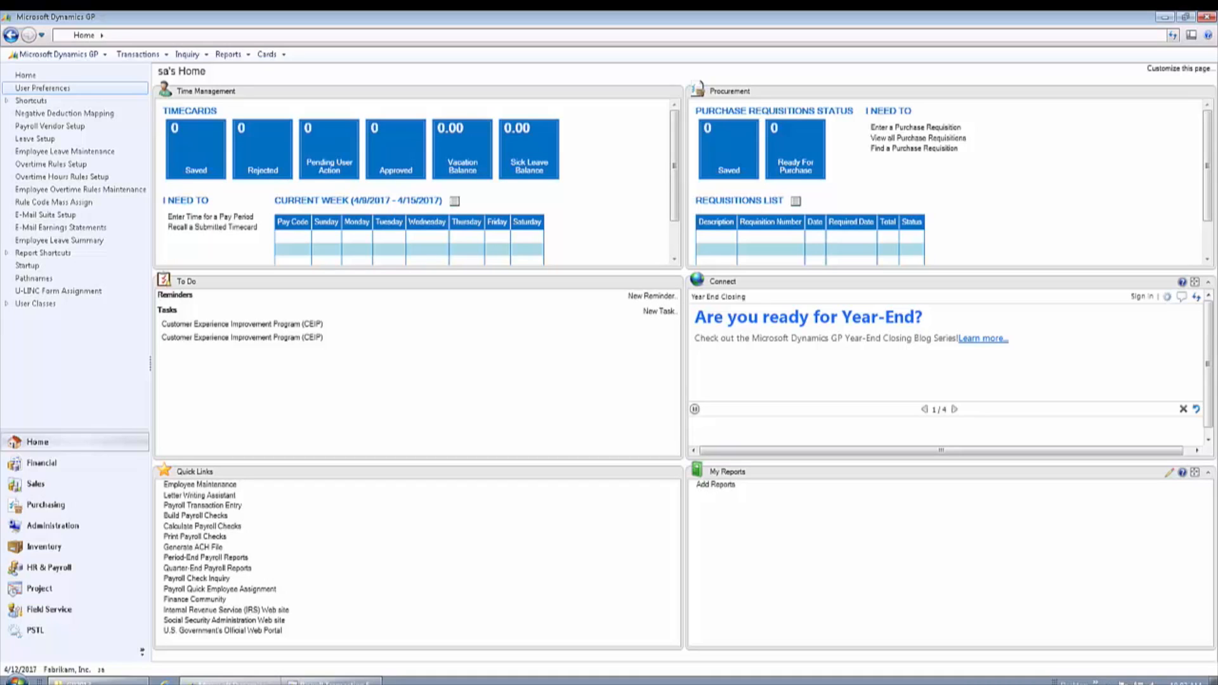
pyautogui.click(954, 409)
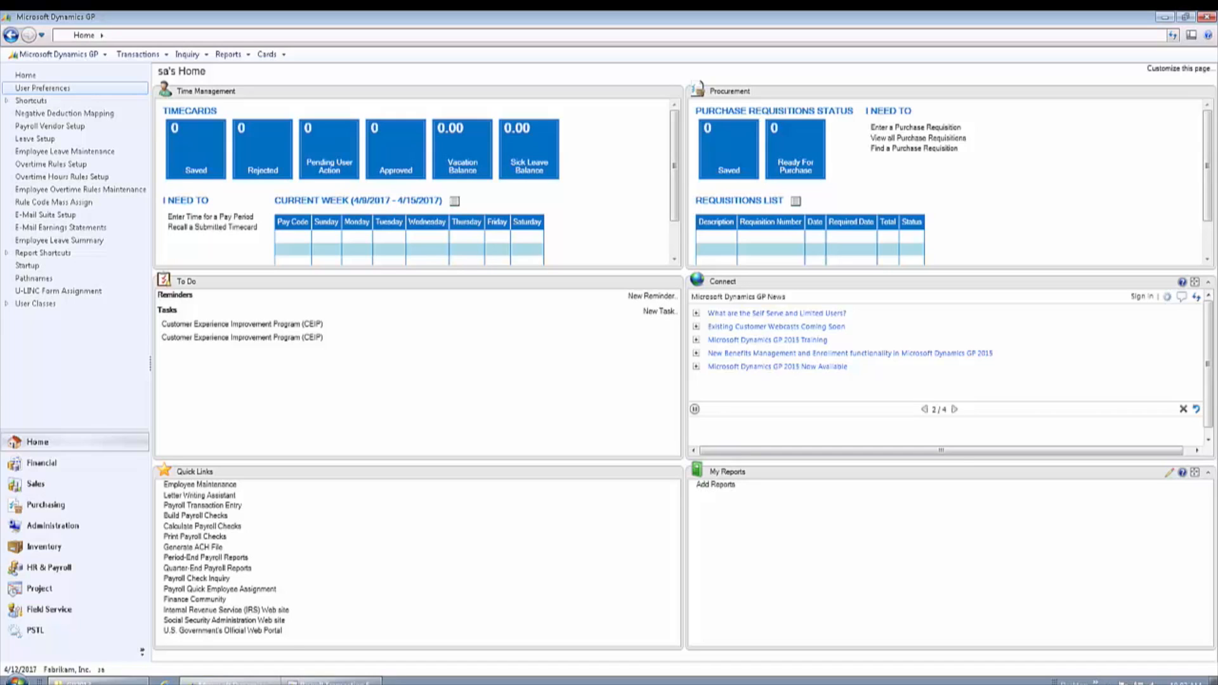
pyautogui.click(955, 409)
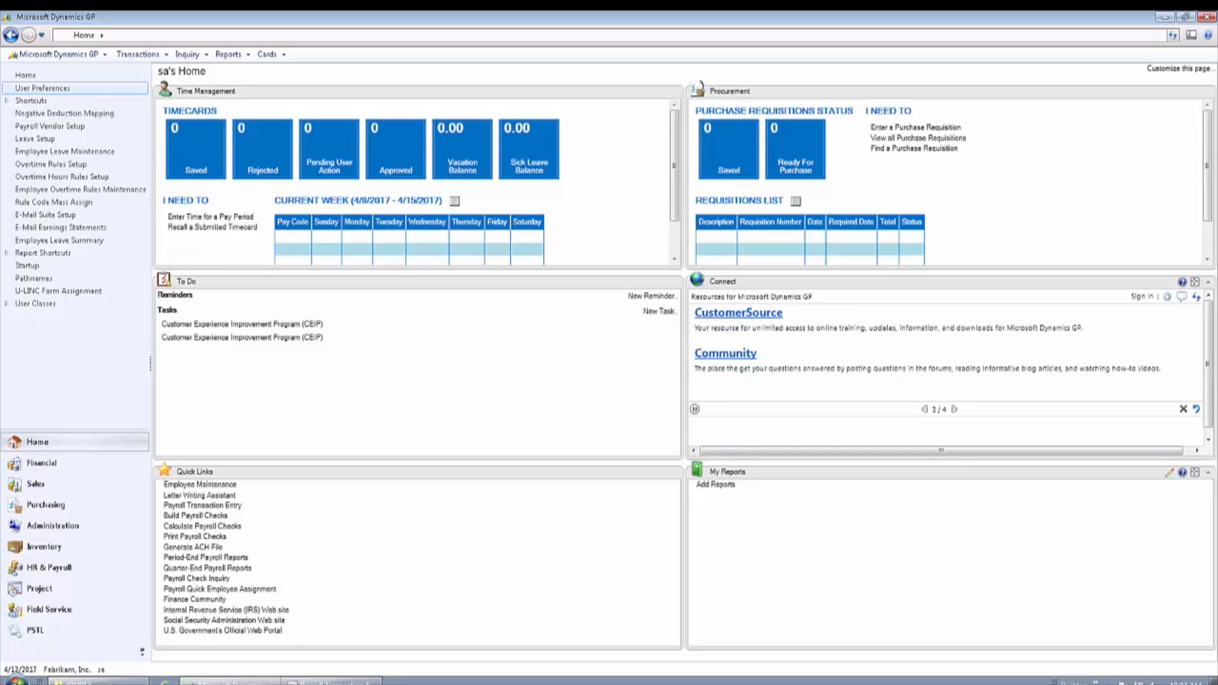
pyautogui.click(925, 410)
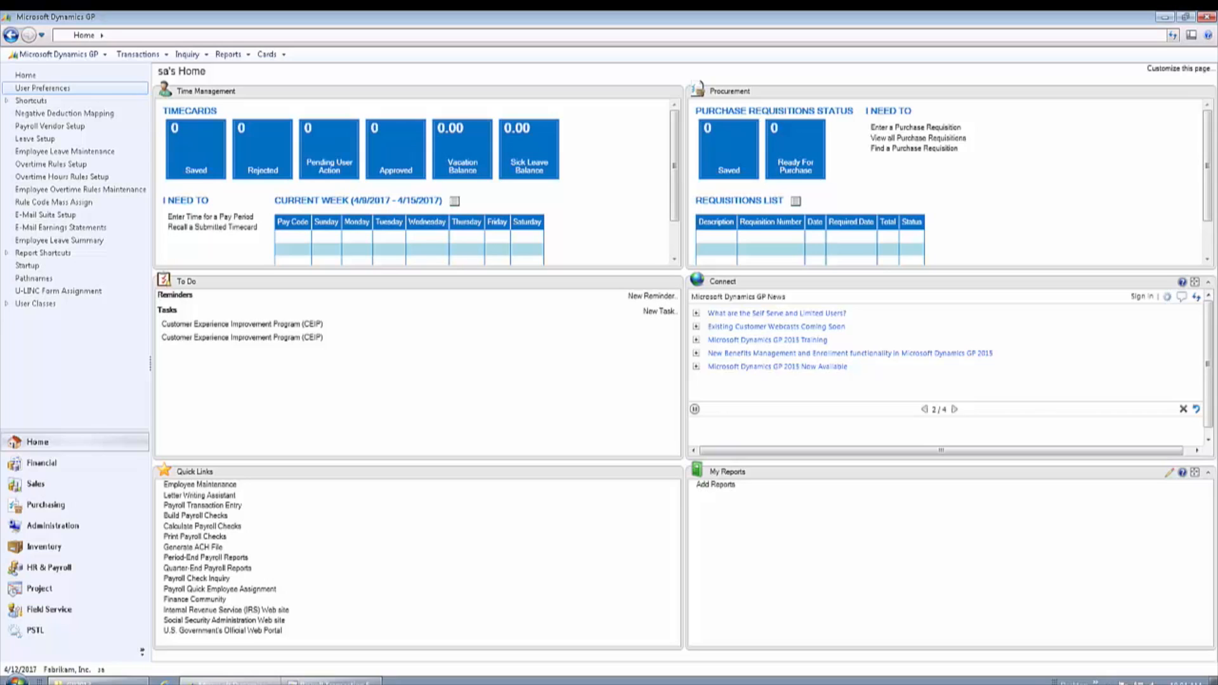
pyautogui.click(955, 409)
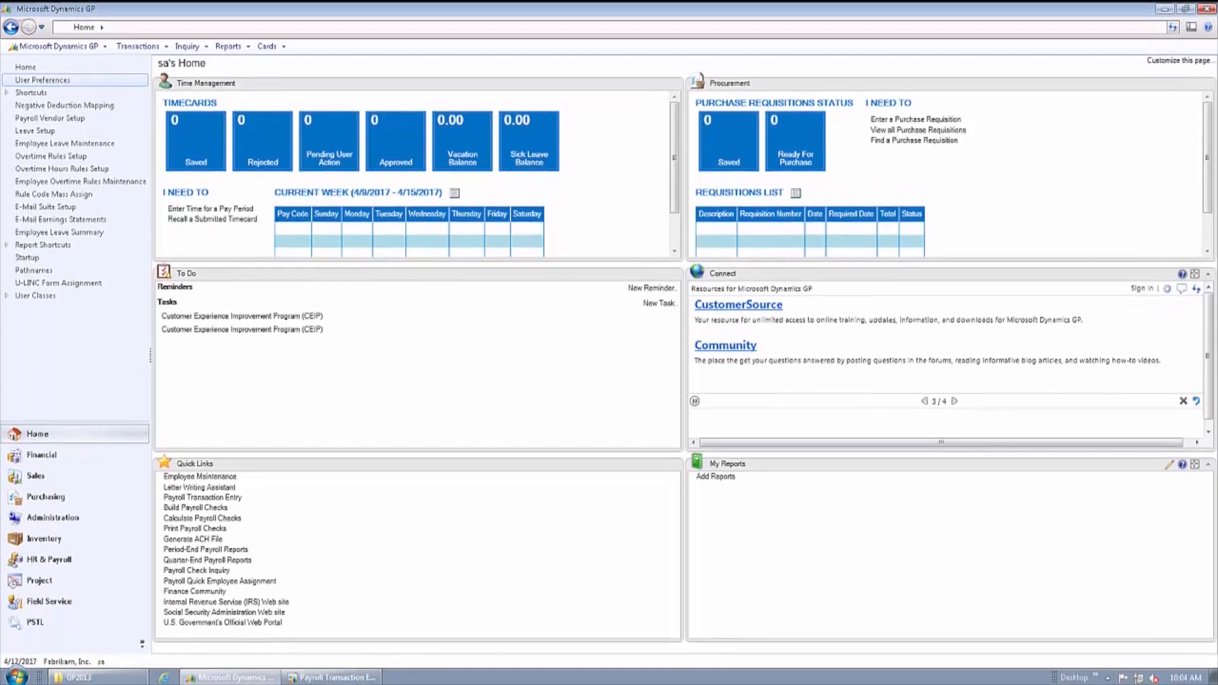
# Map negative deductions for pay code INS and bring up payroll batch NDE
pyautogui.click(64, 104)
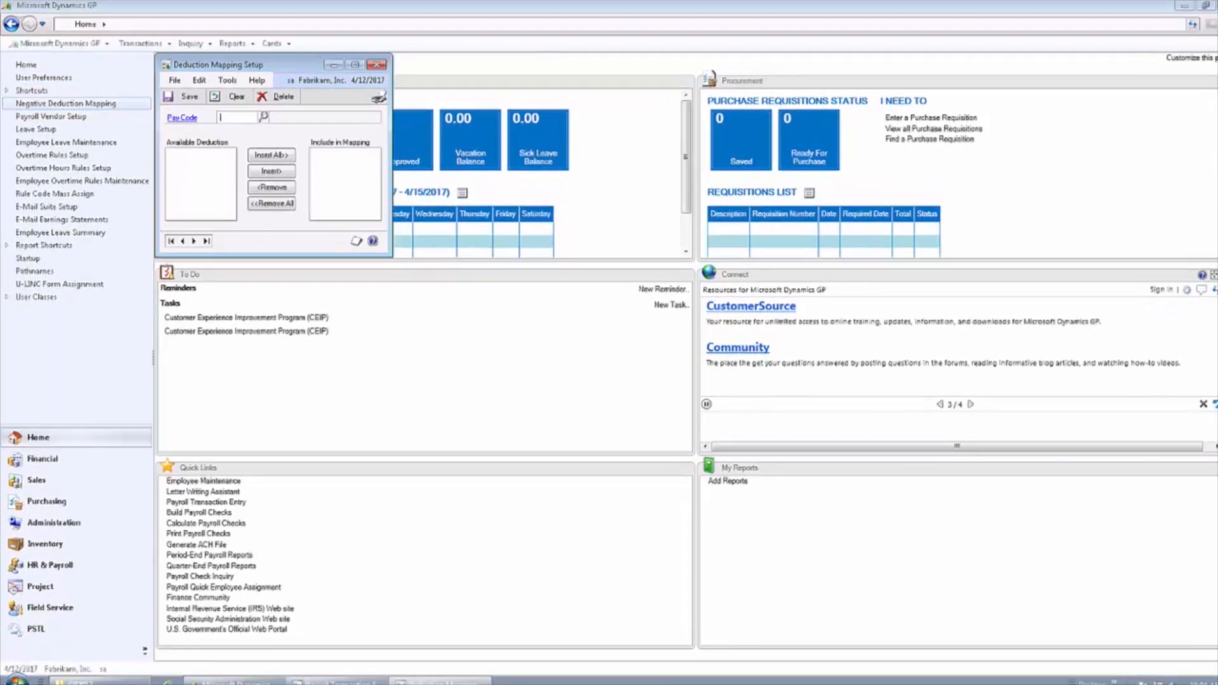
pyautogui.write('INS')
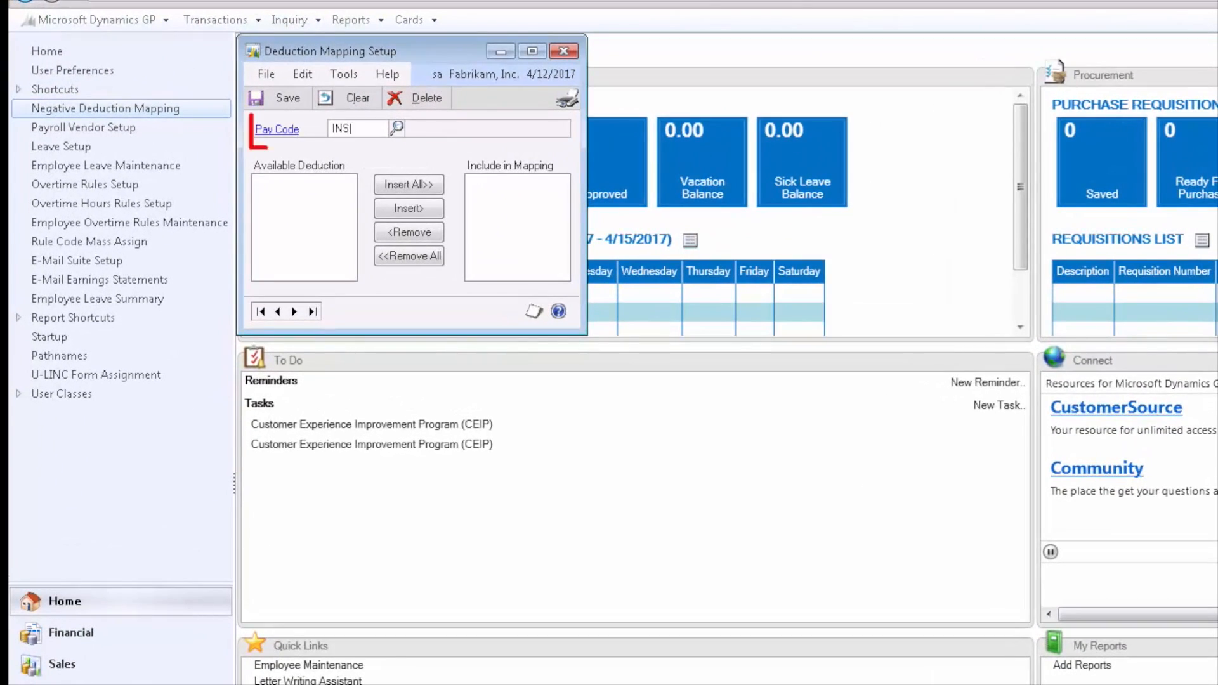
pyautogui.write('NDE')
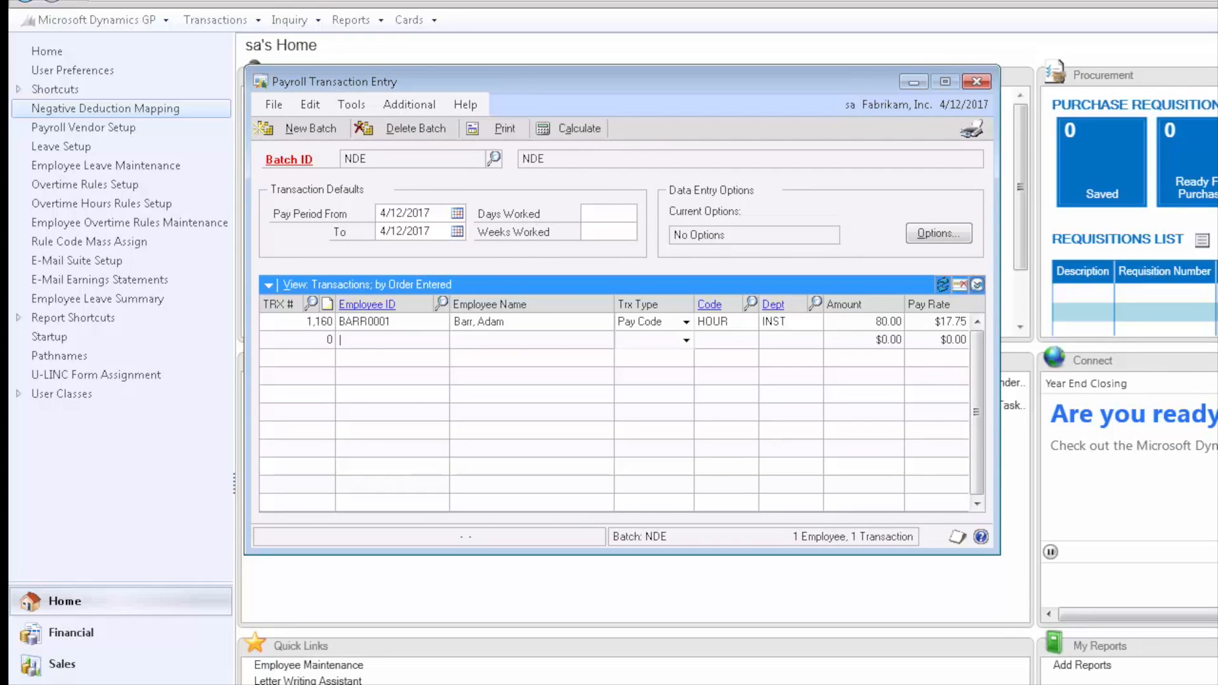
# Add an INS deduction line for employee BARR and accept it as a negative deduction
pyautogui.write('BARR0001')
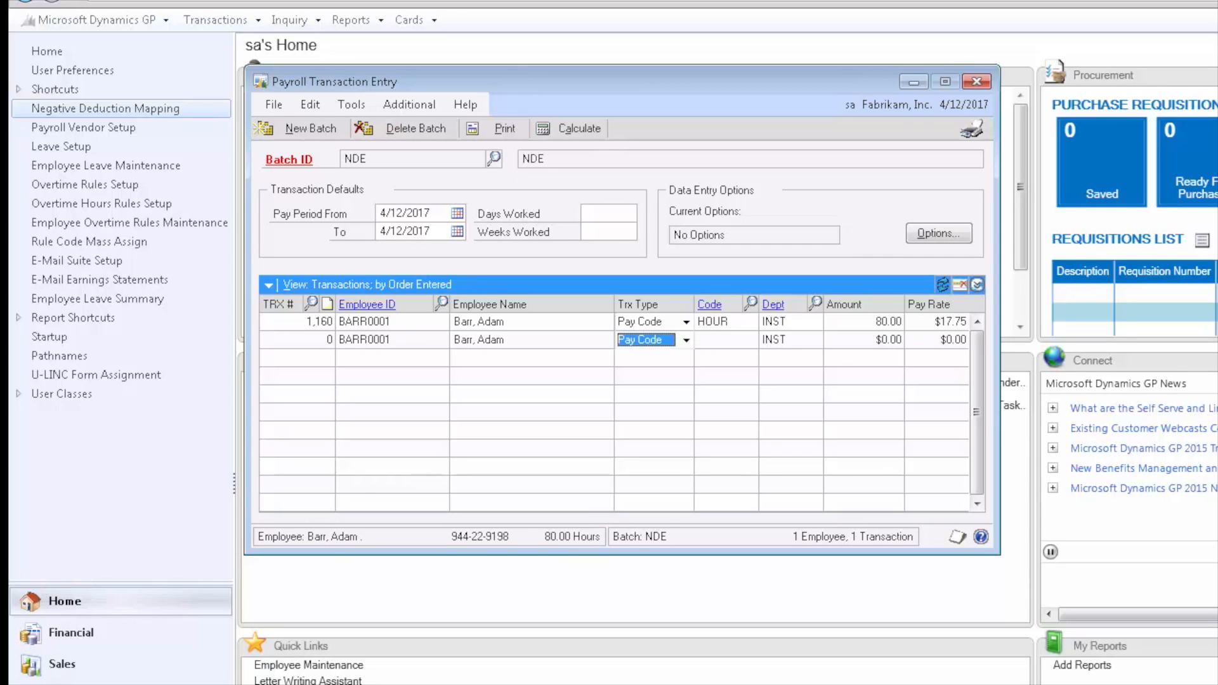
pyautogui.click(645, 340)
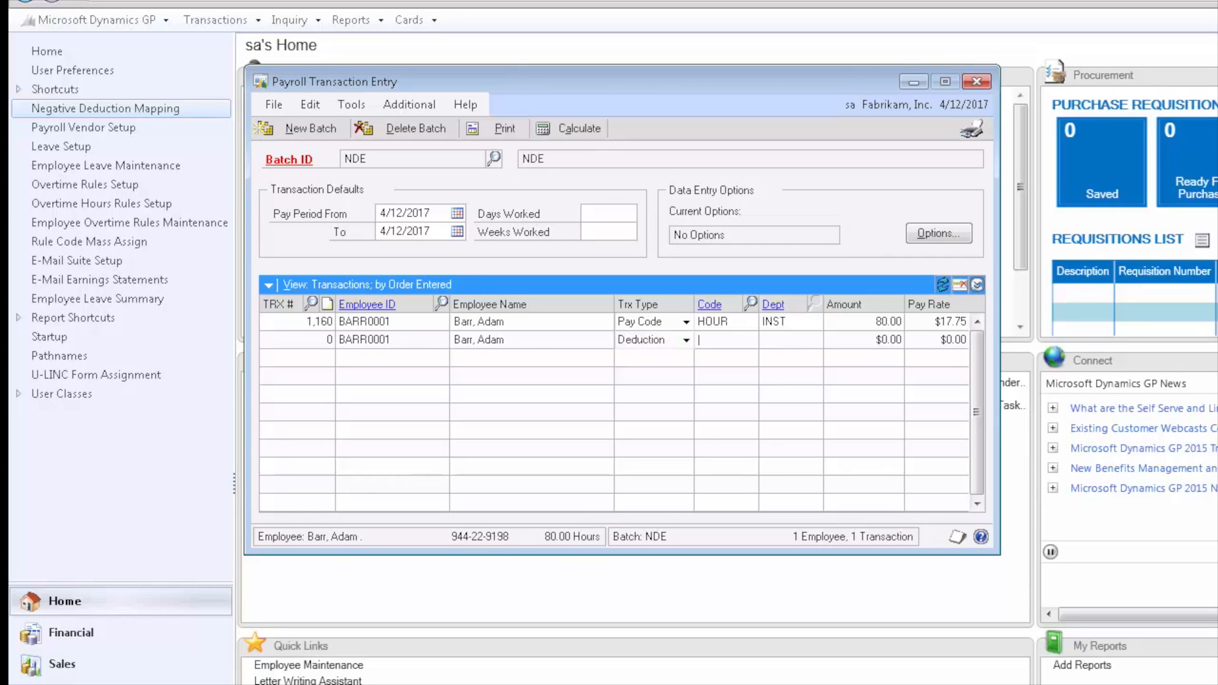
pyautogui.write('INS')
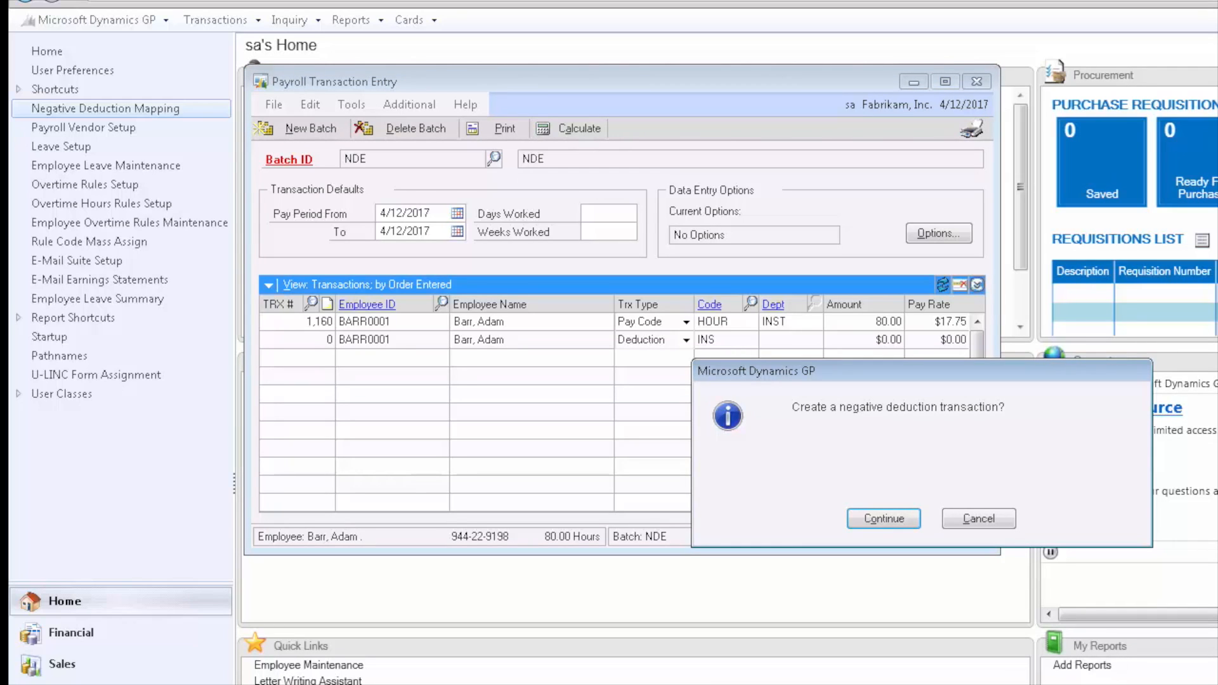
pyautogui.click(883, 518)
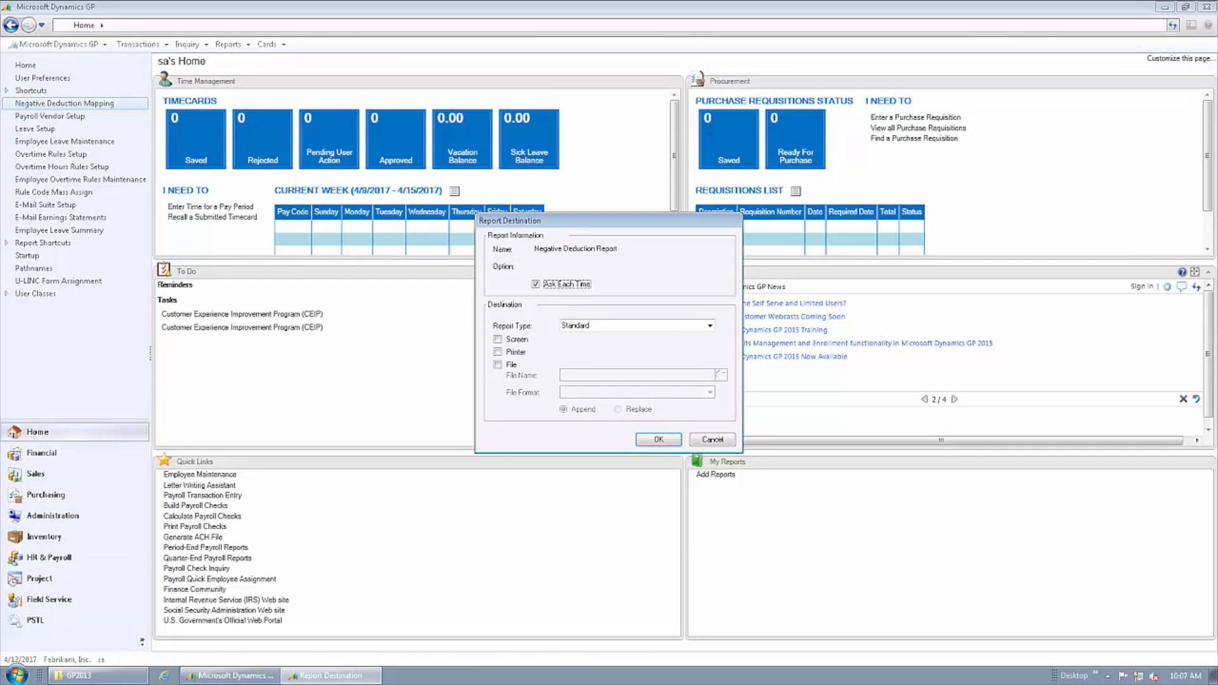
# Output the Negative Deduction Report and Build Check File Report to the screen
pyautogui.click(498, 339)
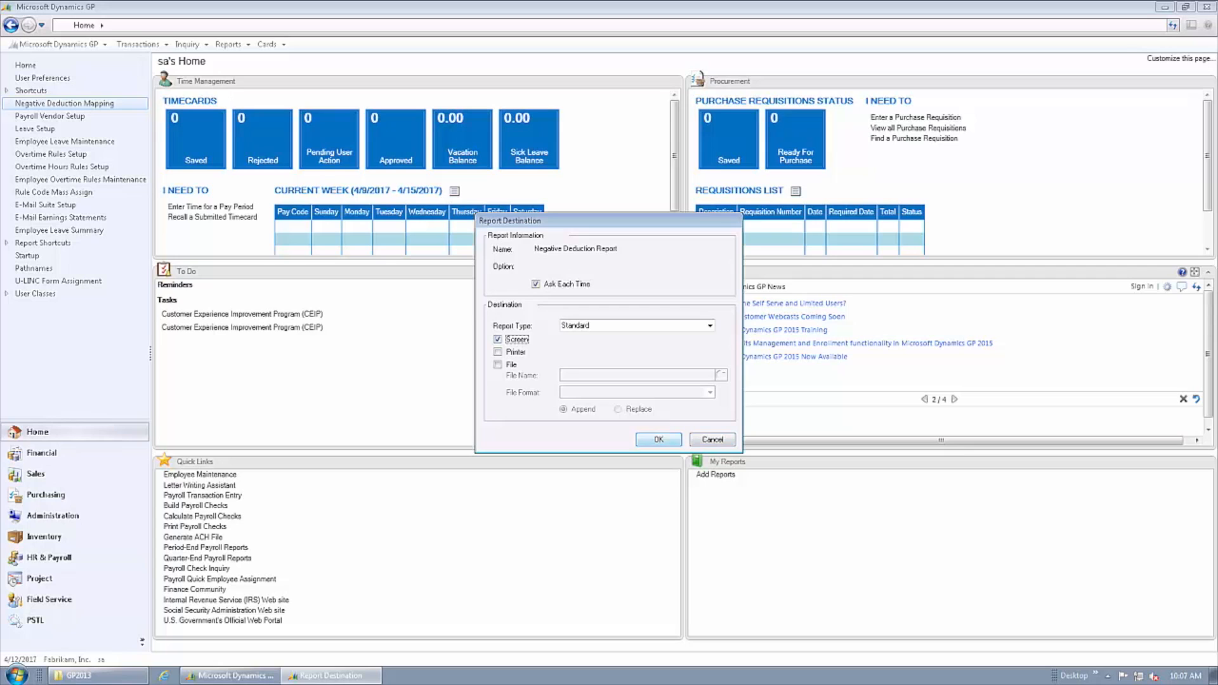
pyautogui.click(658, 439)
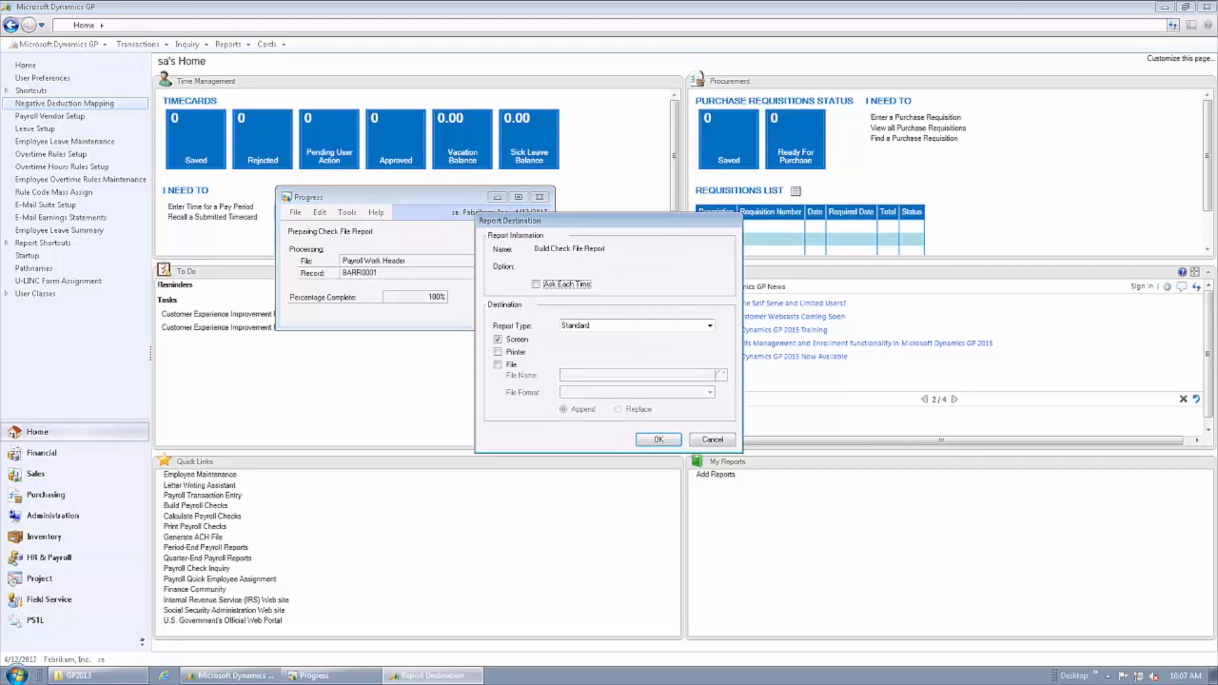
pyautogui.click(657, 439)
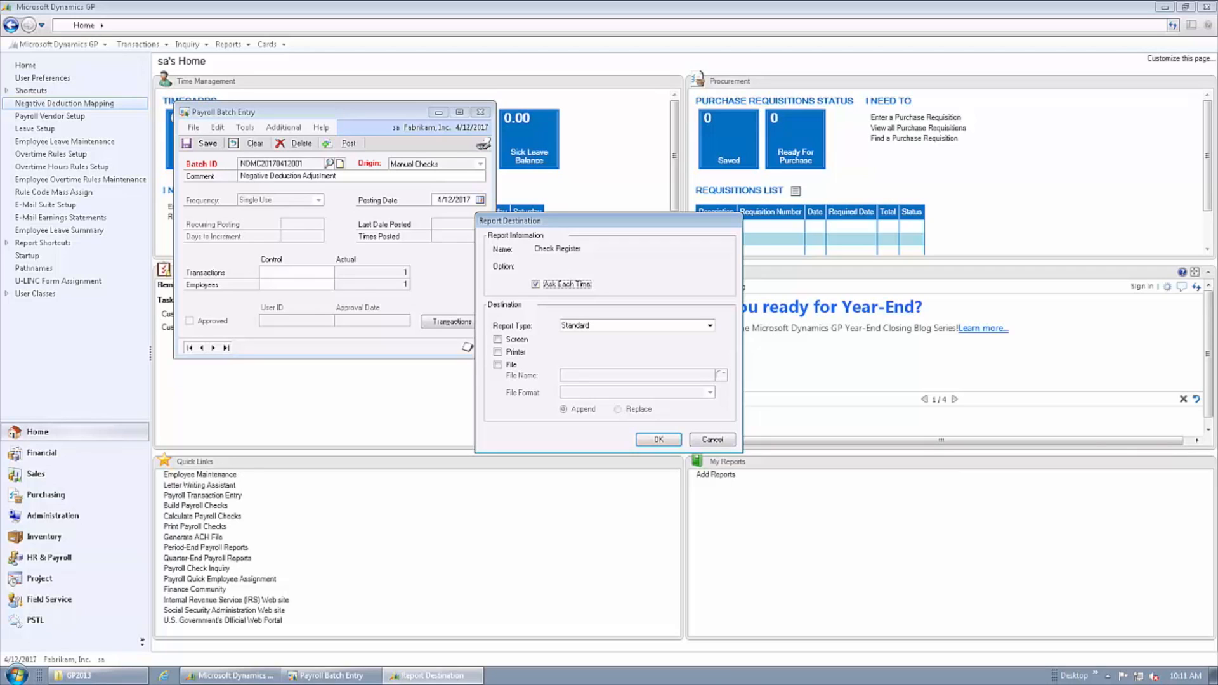
# Post the Negative Deduction Adjustment batch and review the ($12.00) Insurance Premium deduction journal
pyautogui.click(954, 399)
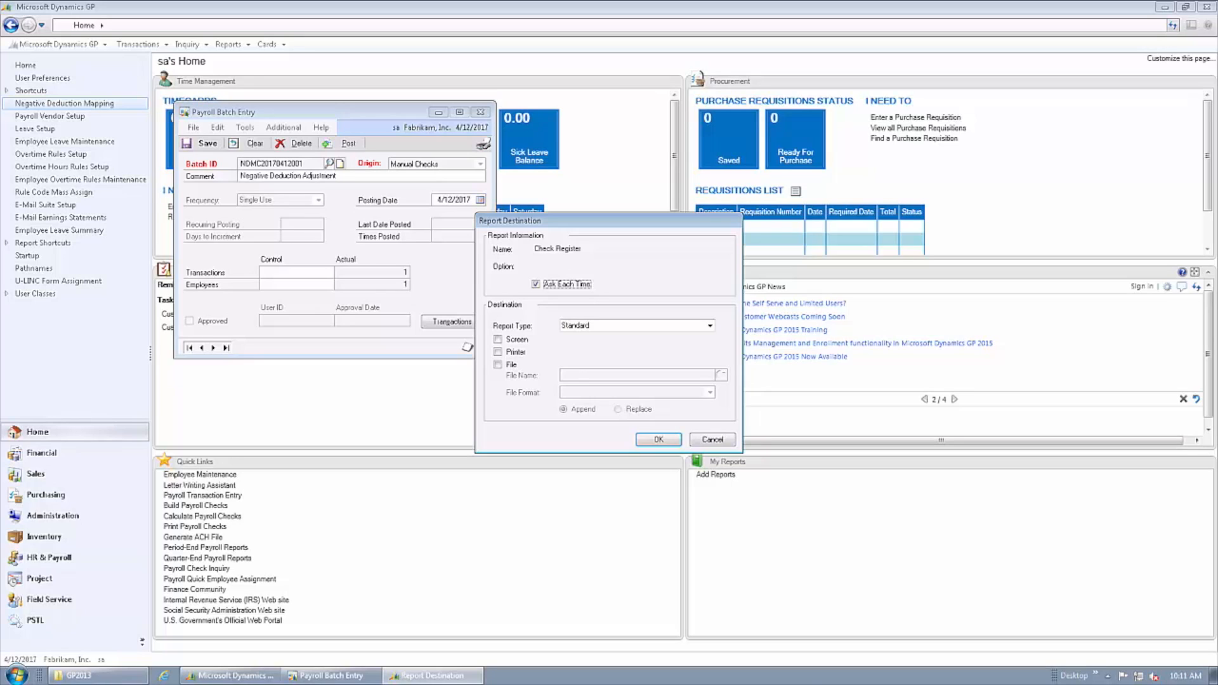
pyautogui.click(953, 398)
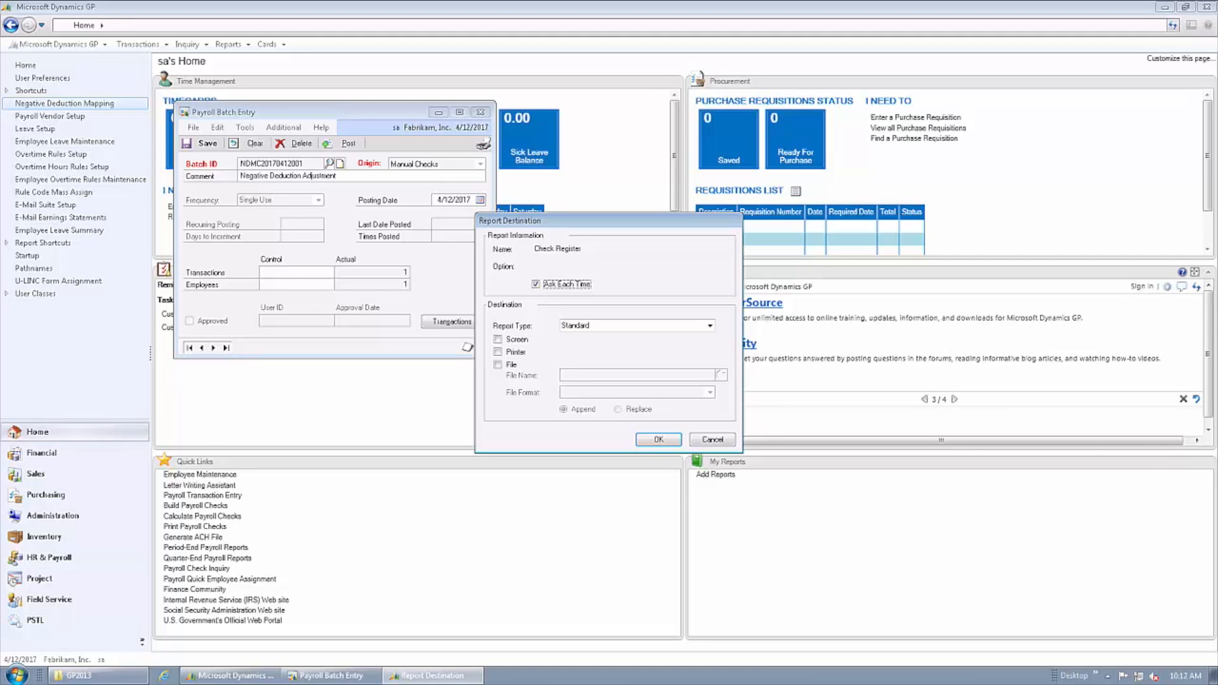
pyautogui.click(955, 398)
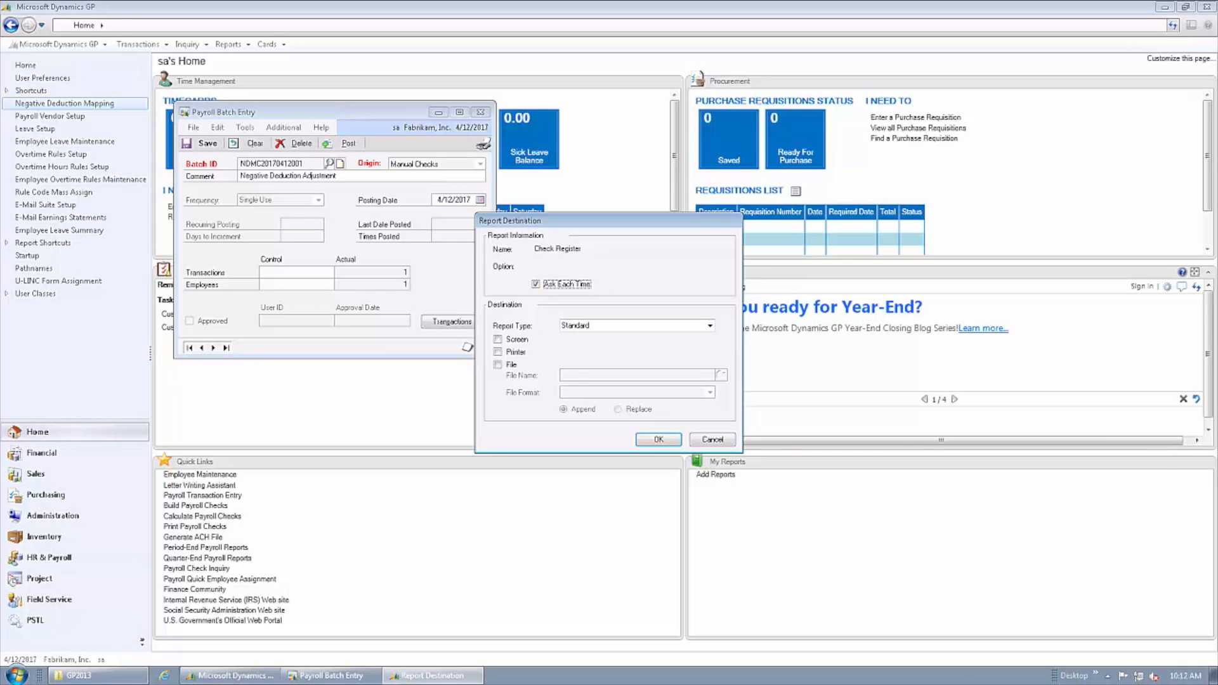
pyautogui.click(955, 399)
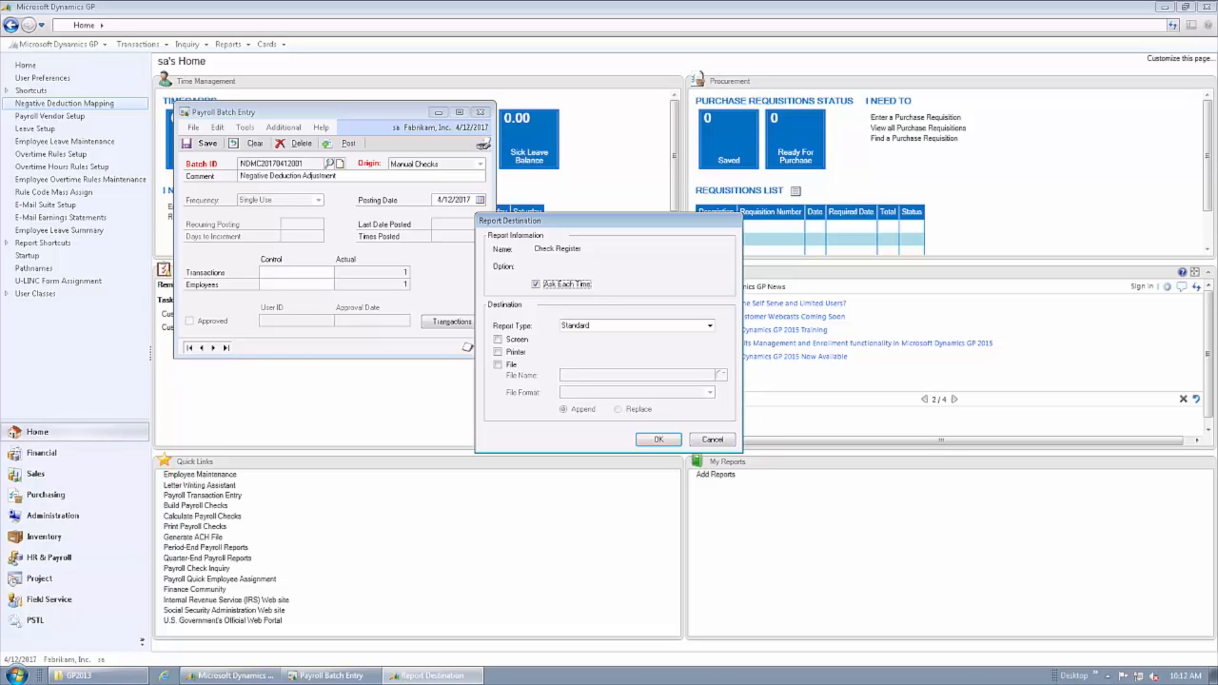
pyautogui.click(954, 399)
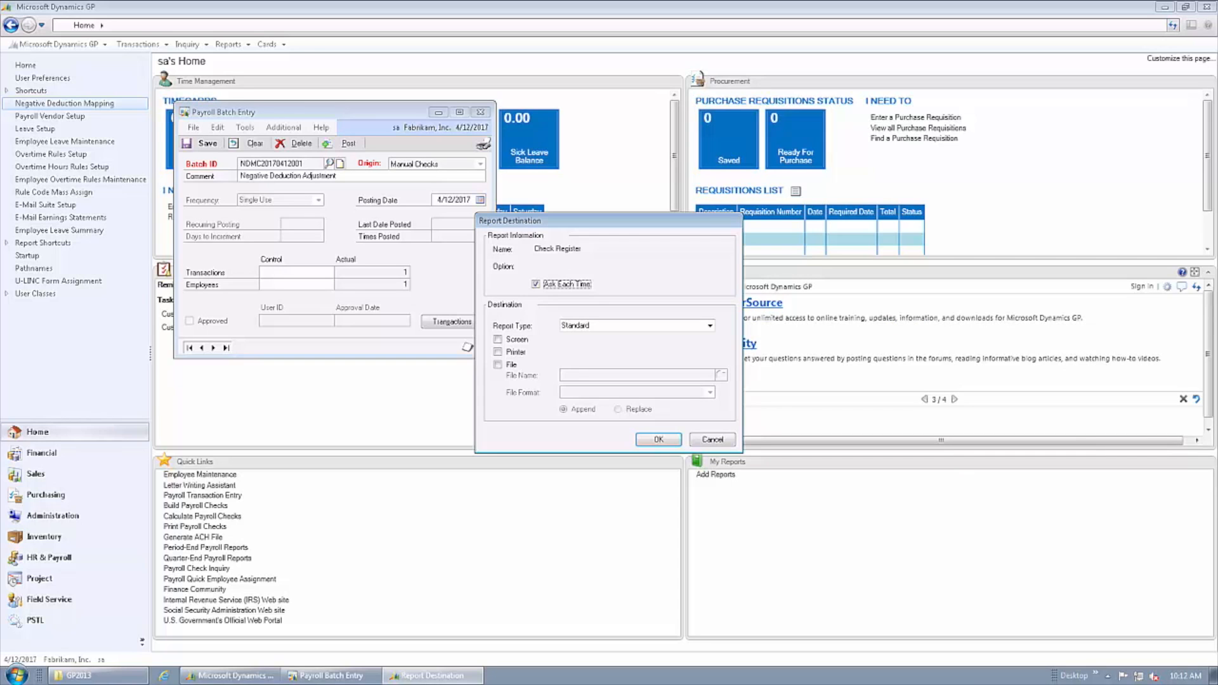
pyautogui.click(657, 440)
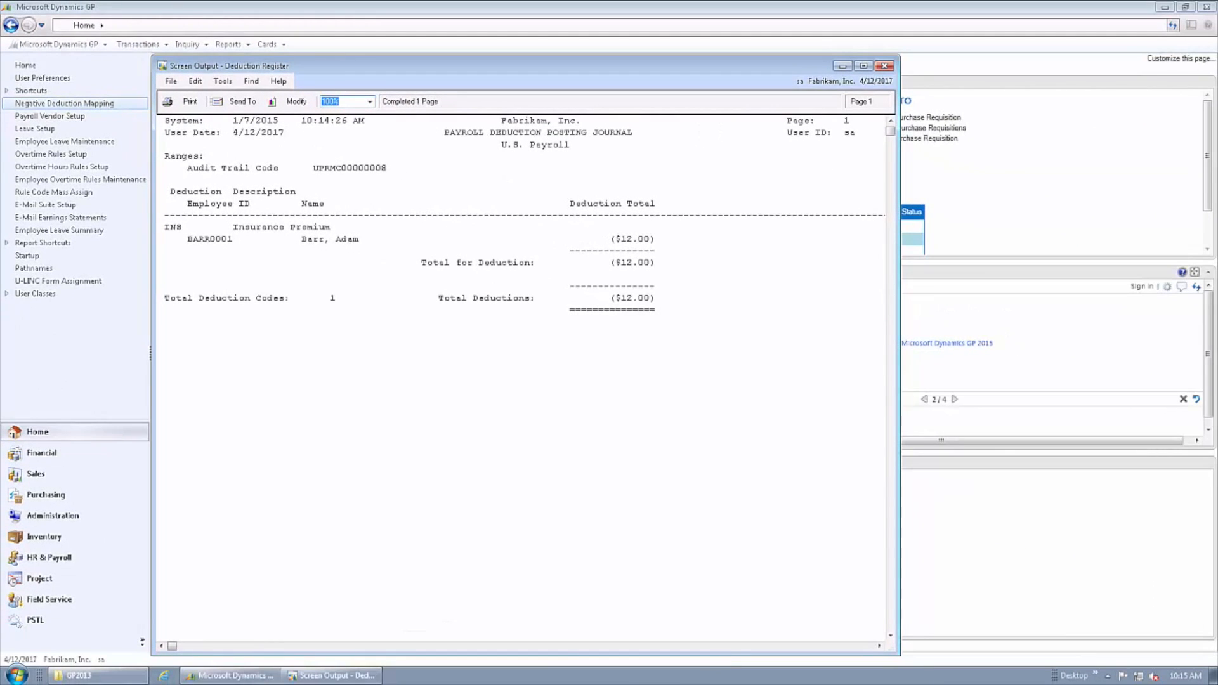
pyautogui.click(955, 399)
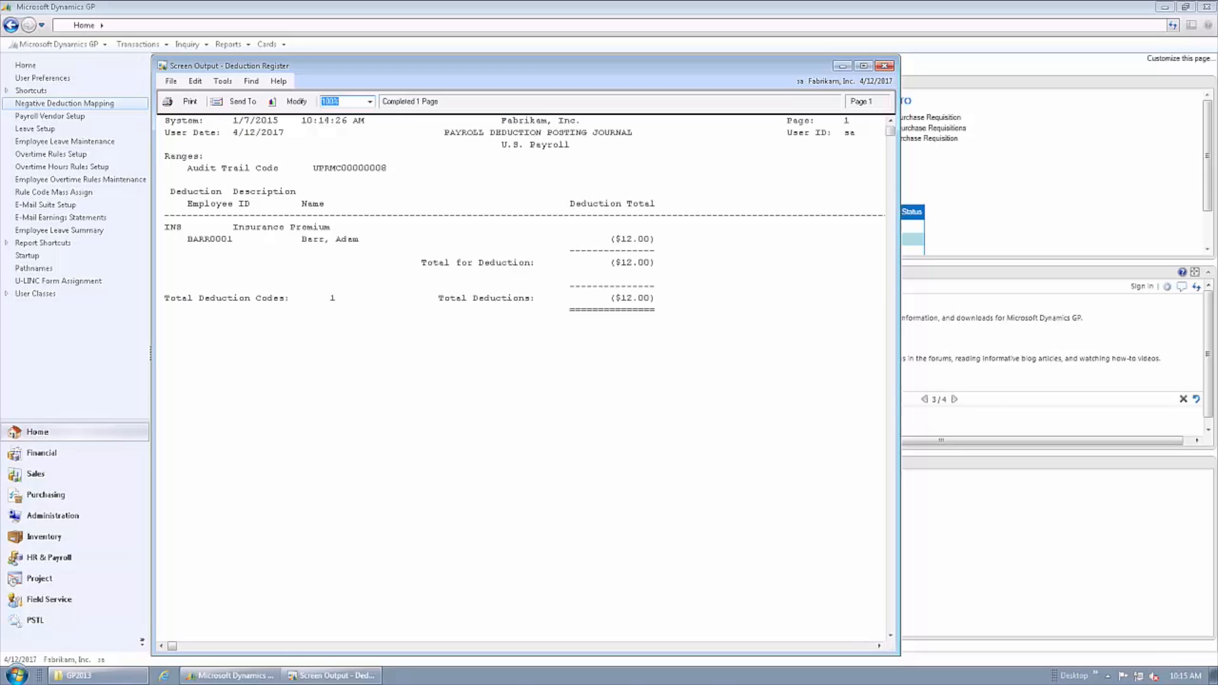